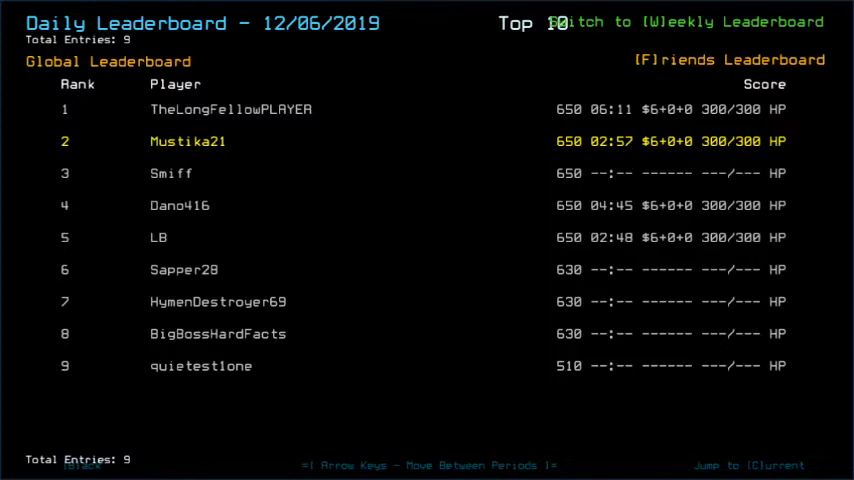
Close the 12/06/2019 daily leaderboard to return to the Challenge Launcher
{"action": "left_click", "coordinate": [729, 59]}
{"action": "type", "text": "d"}
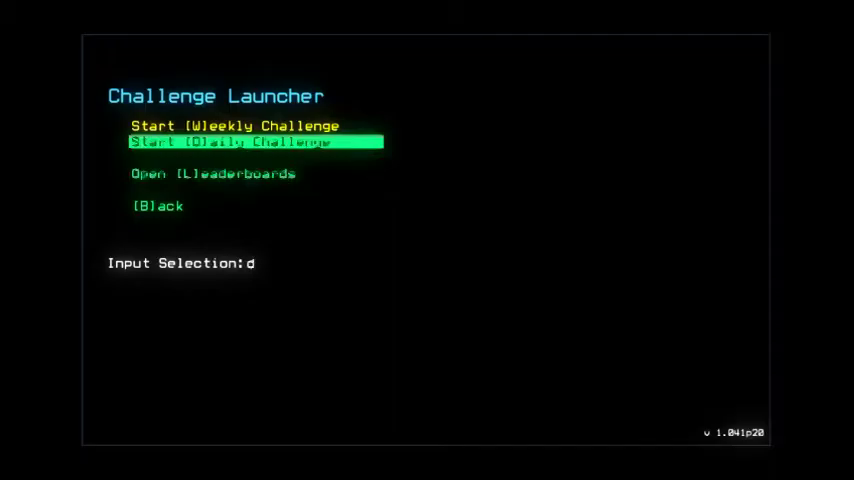
Confirm Start Daily Challenge to begin the mission
{"action": "key", "text": "Return"}
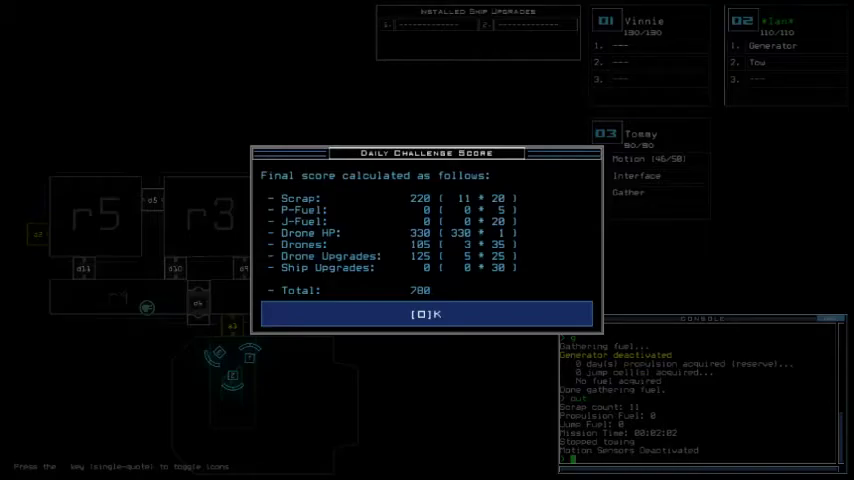
Accept the 780 Daily Challenge Score to view the 12/07/2019 leaderboard
{"action": "left_click", "coordinate": [426, 314]}
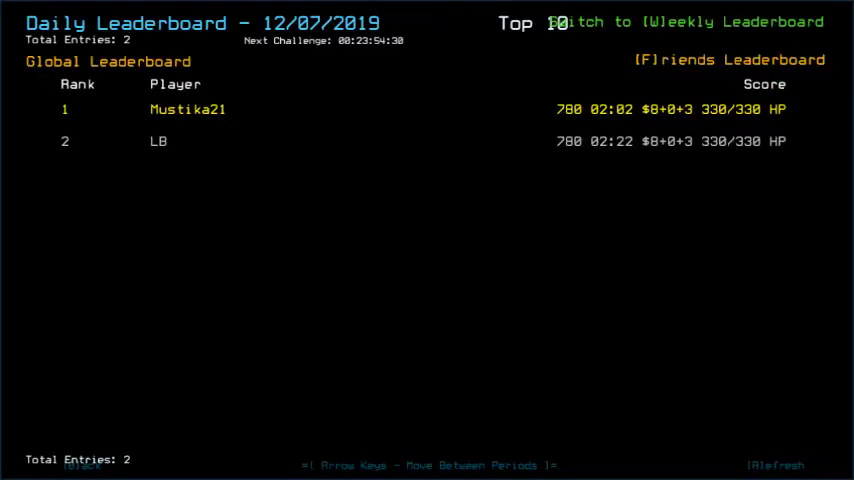